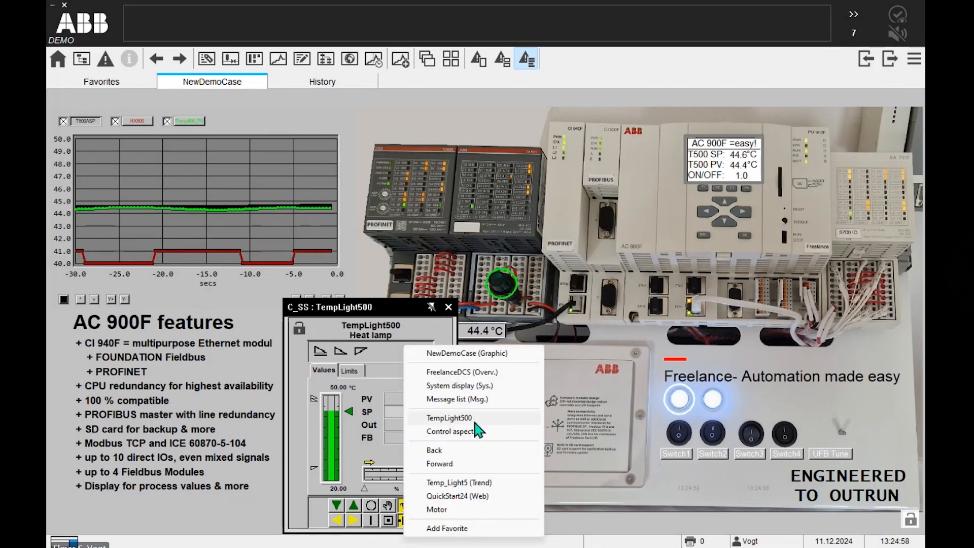
Show the Temp_Light5 trend with TempLight500 PV, setpoint and lamp on/off curves.
{"action": "left_click", "coordinate": [459, 482]}
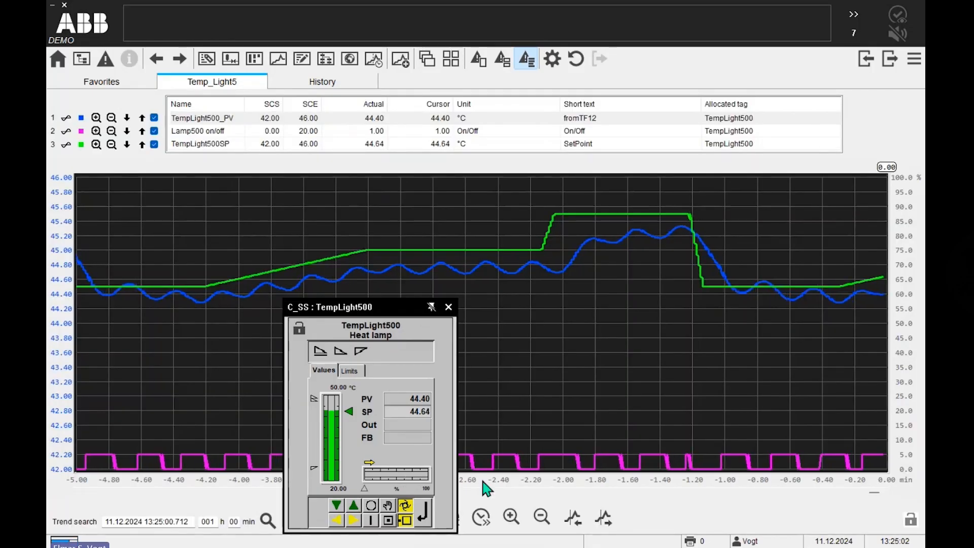
{"action": "mouse_move", "coordinate": [648, 332]}
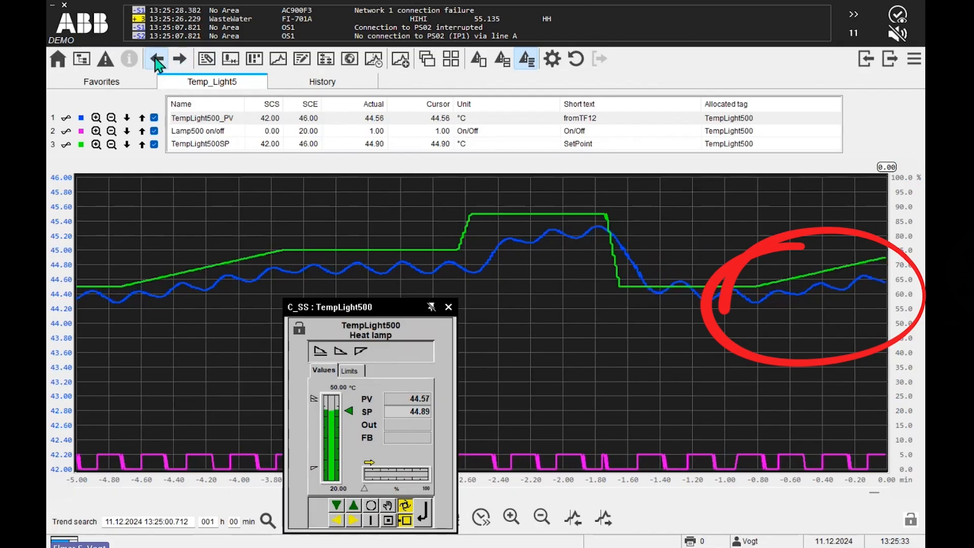
Return to the NewDemoCase graphic via the toolbar Back arrow after the trend refills.
{"action": "left_click", "coordinate": [157, 58]}
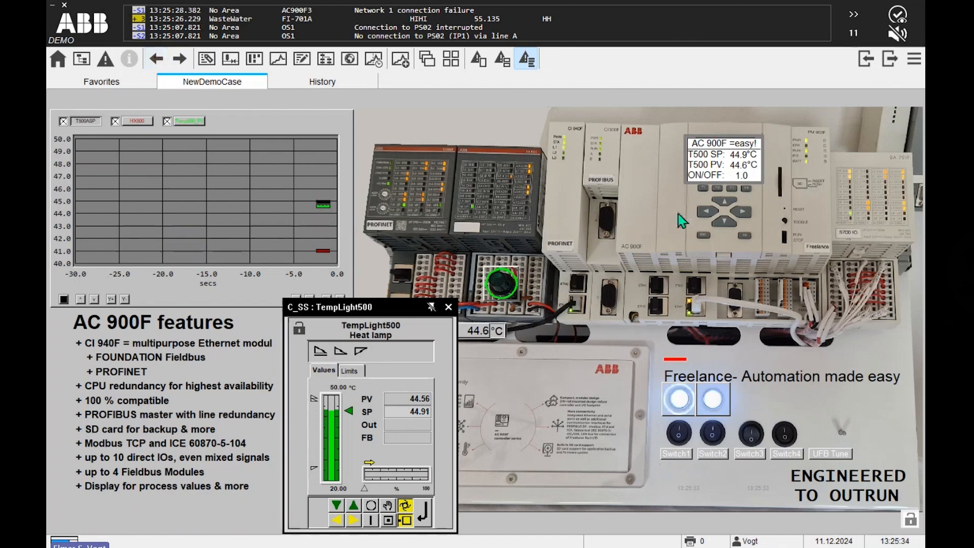